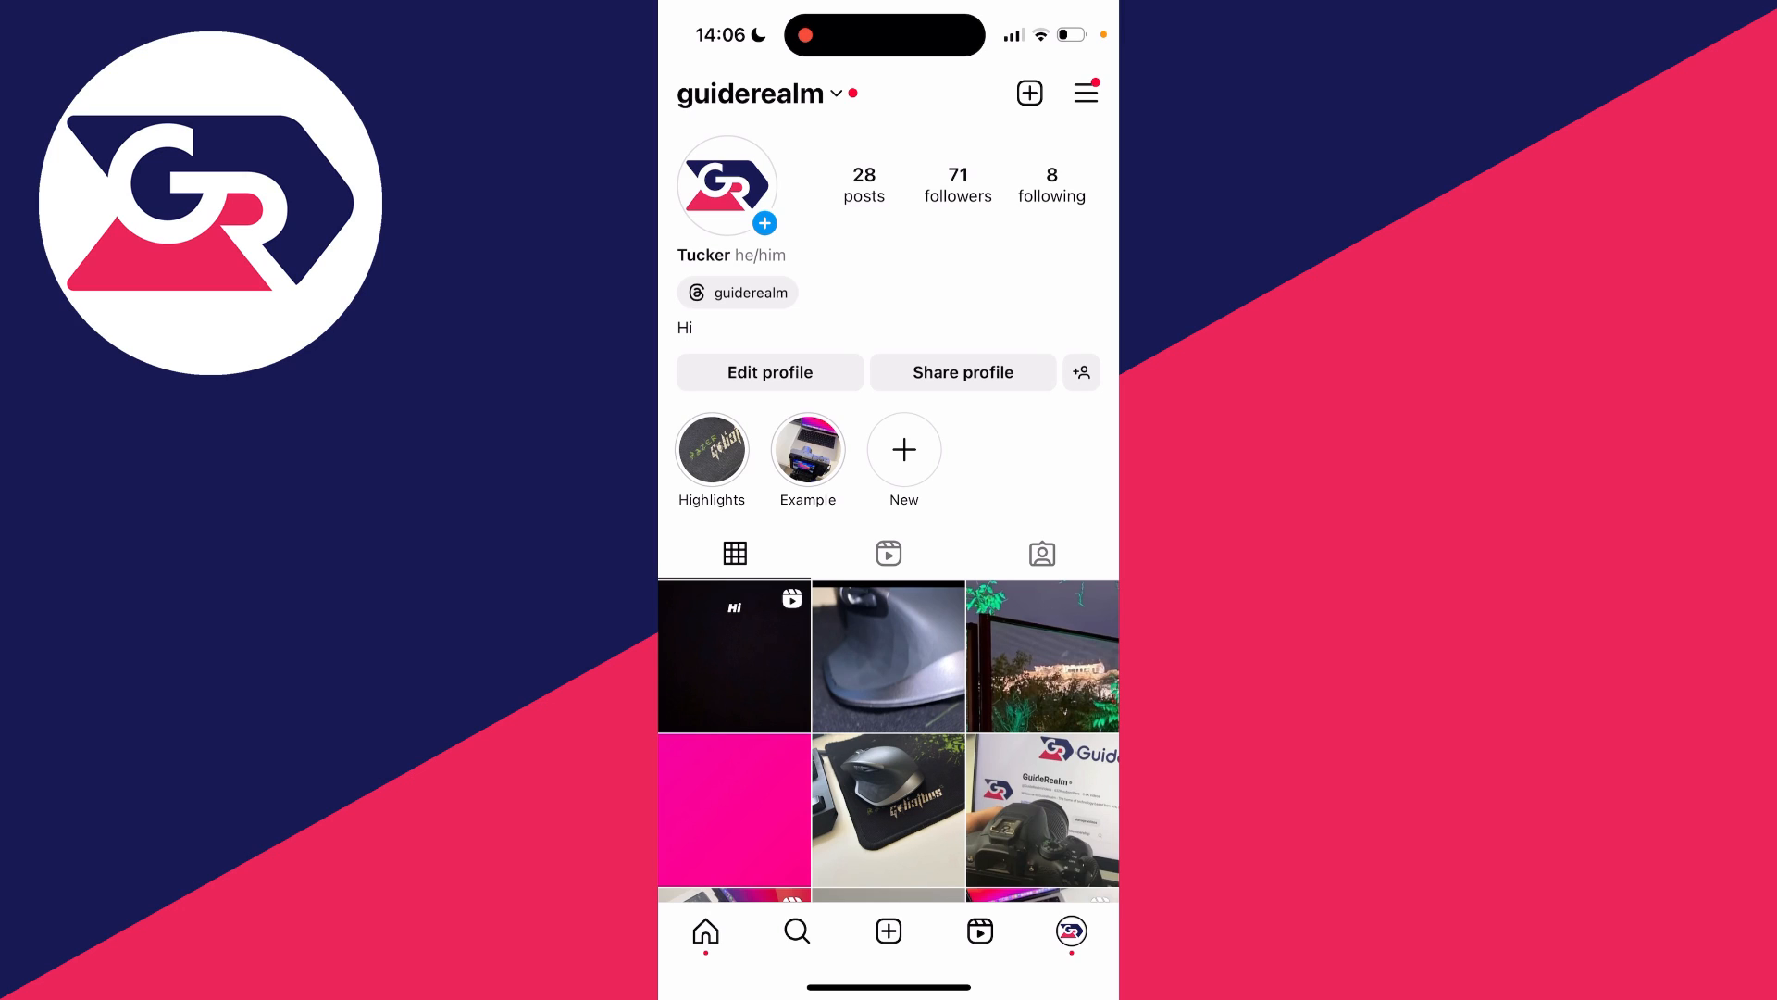
Open the grey mouse close-up post from the profile grid.
click(889, 655)
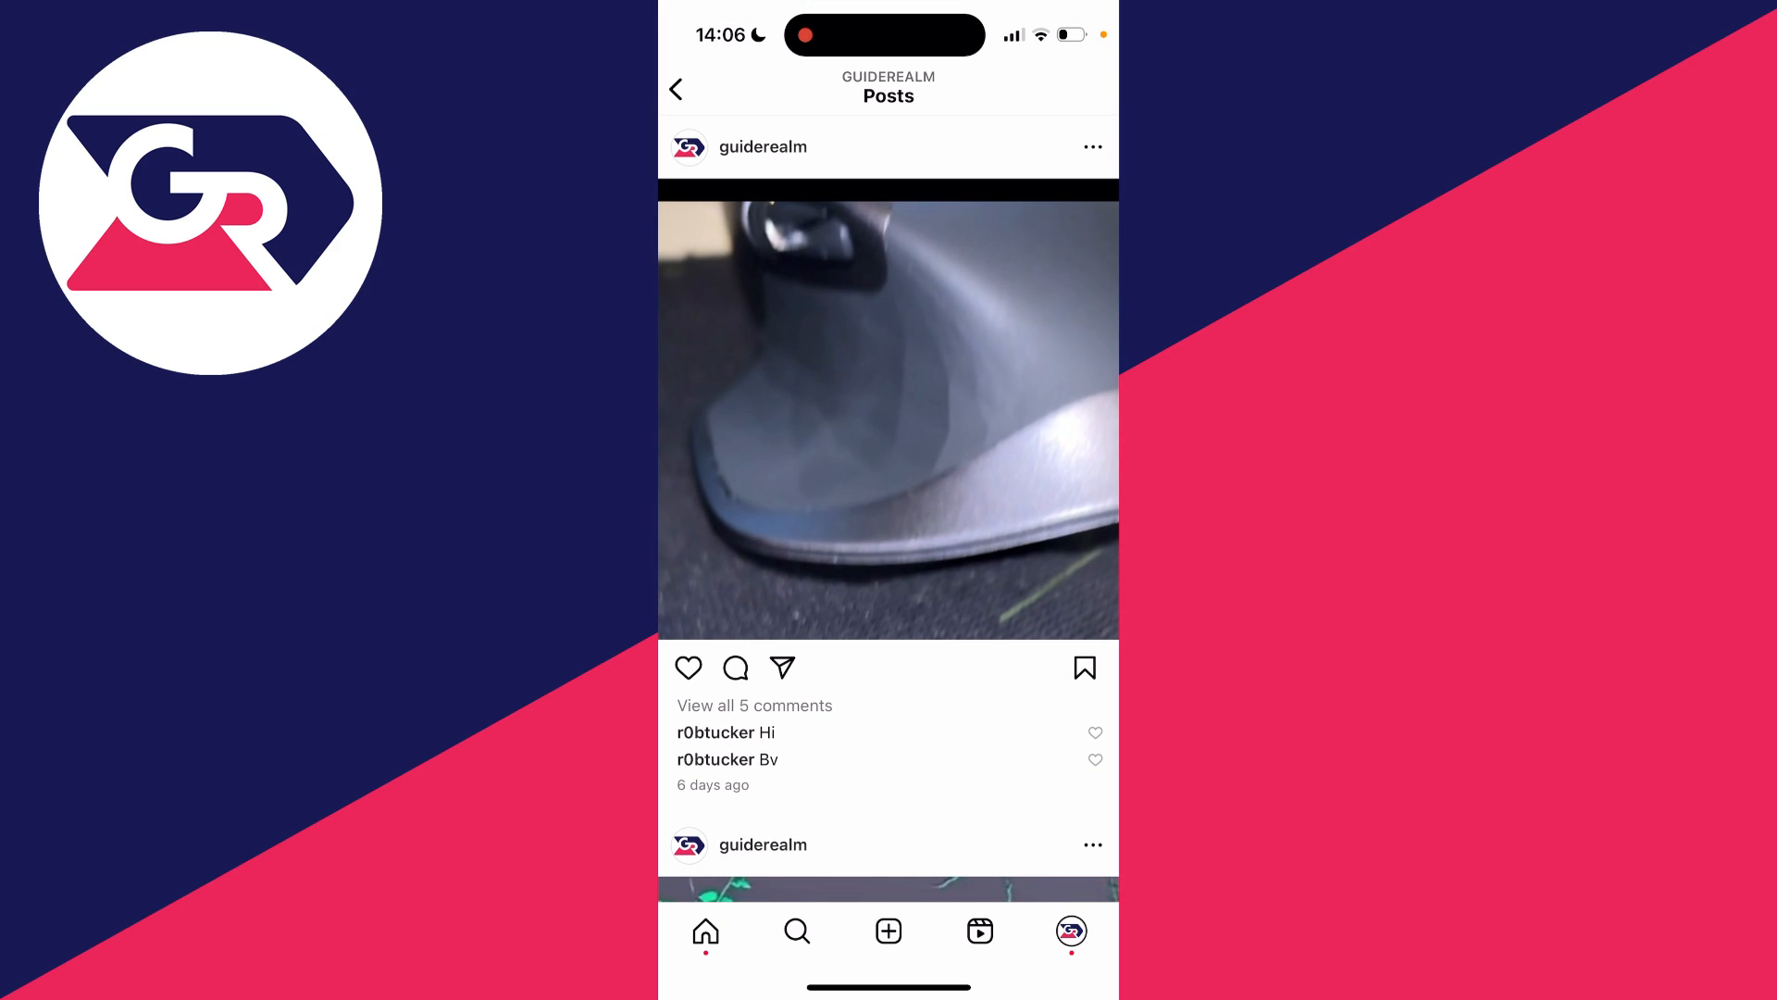
click(734, 667)
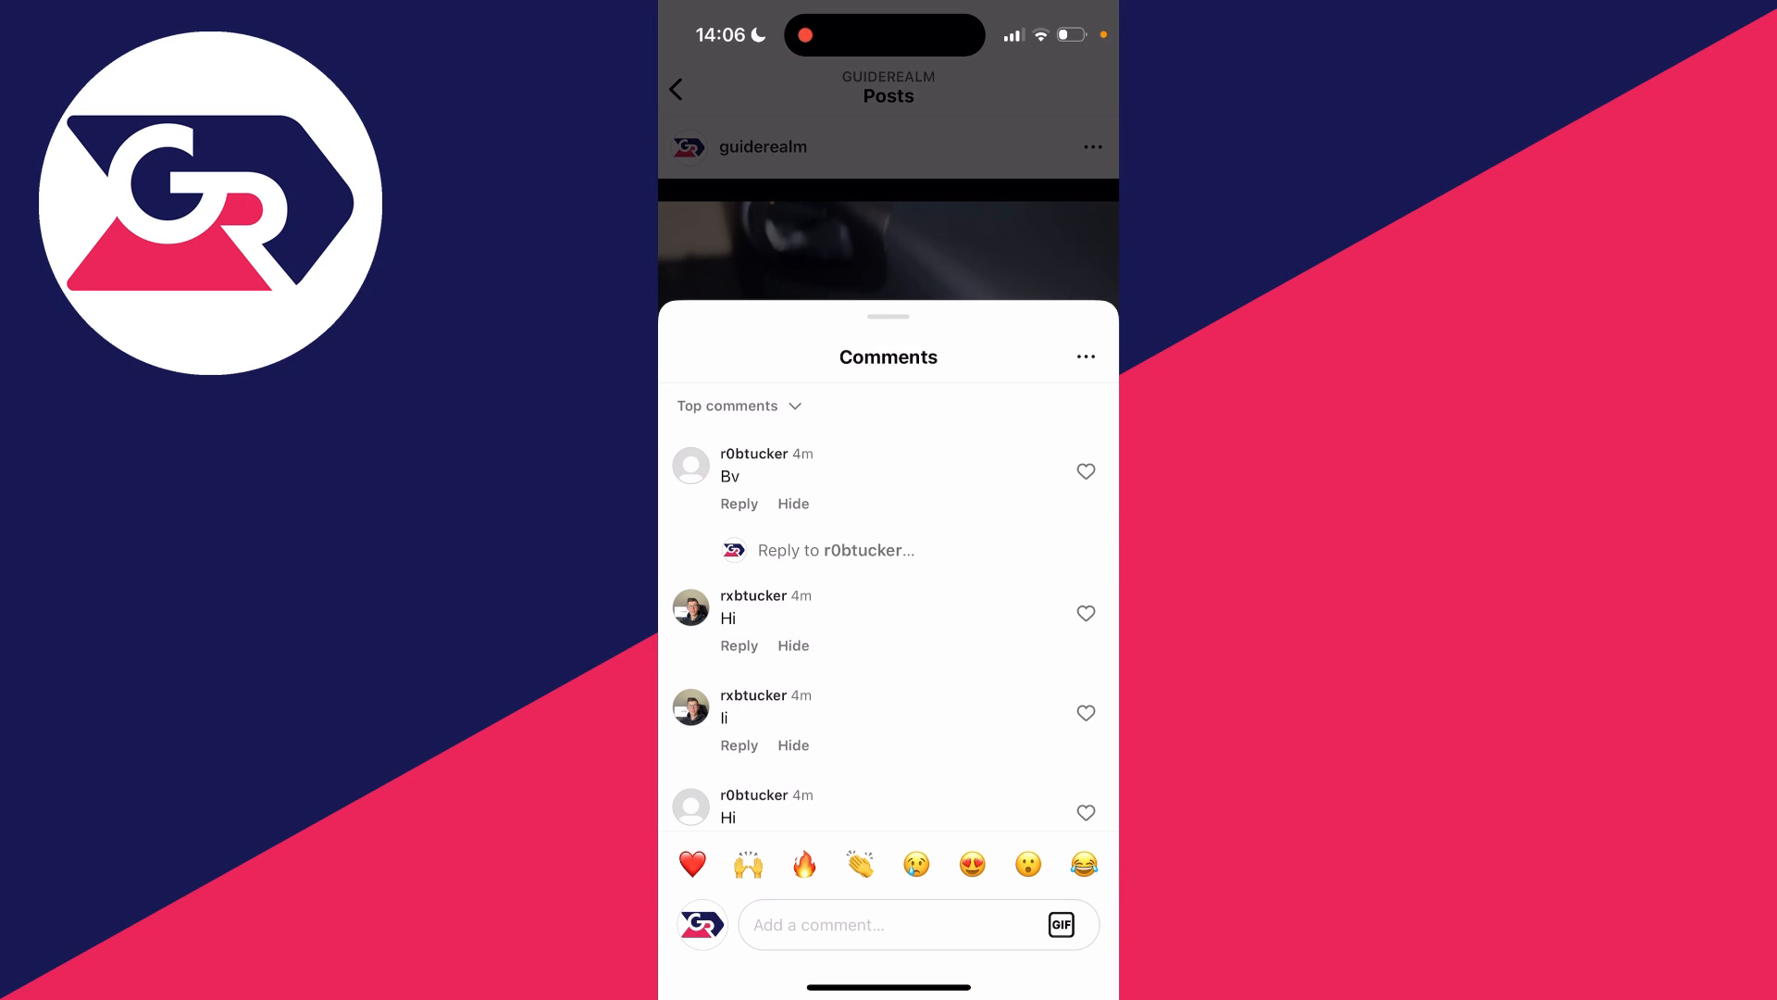
scroll(up, 3)
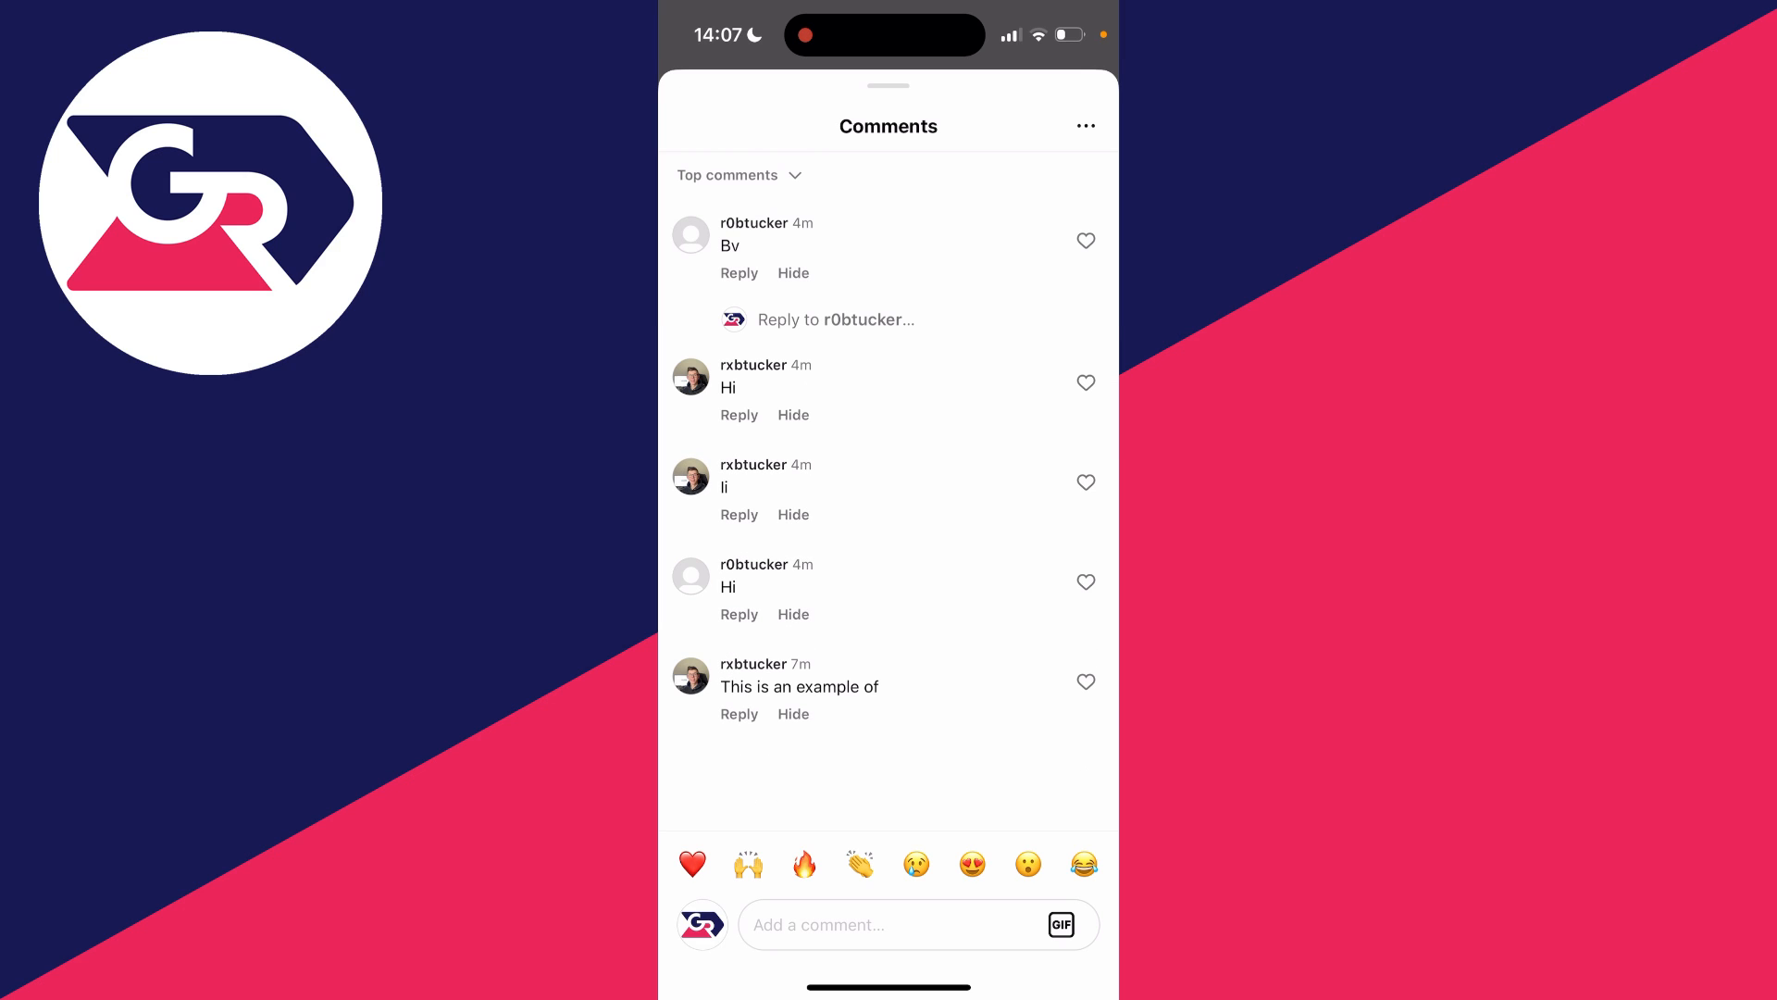
click(793, 614)
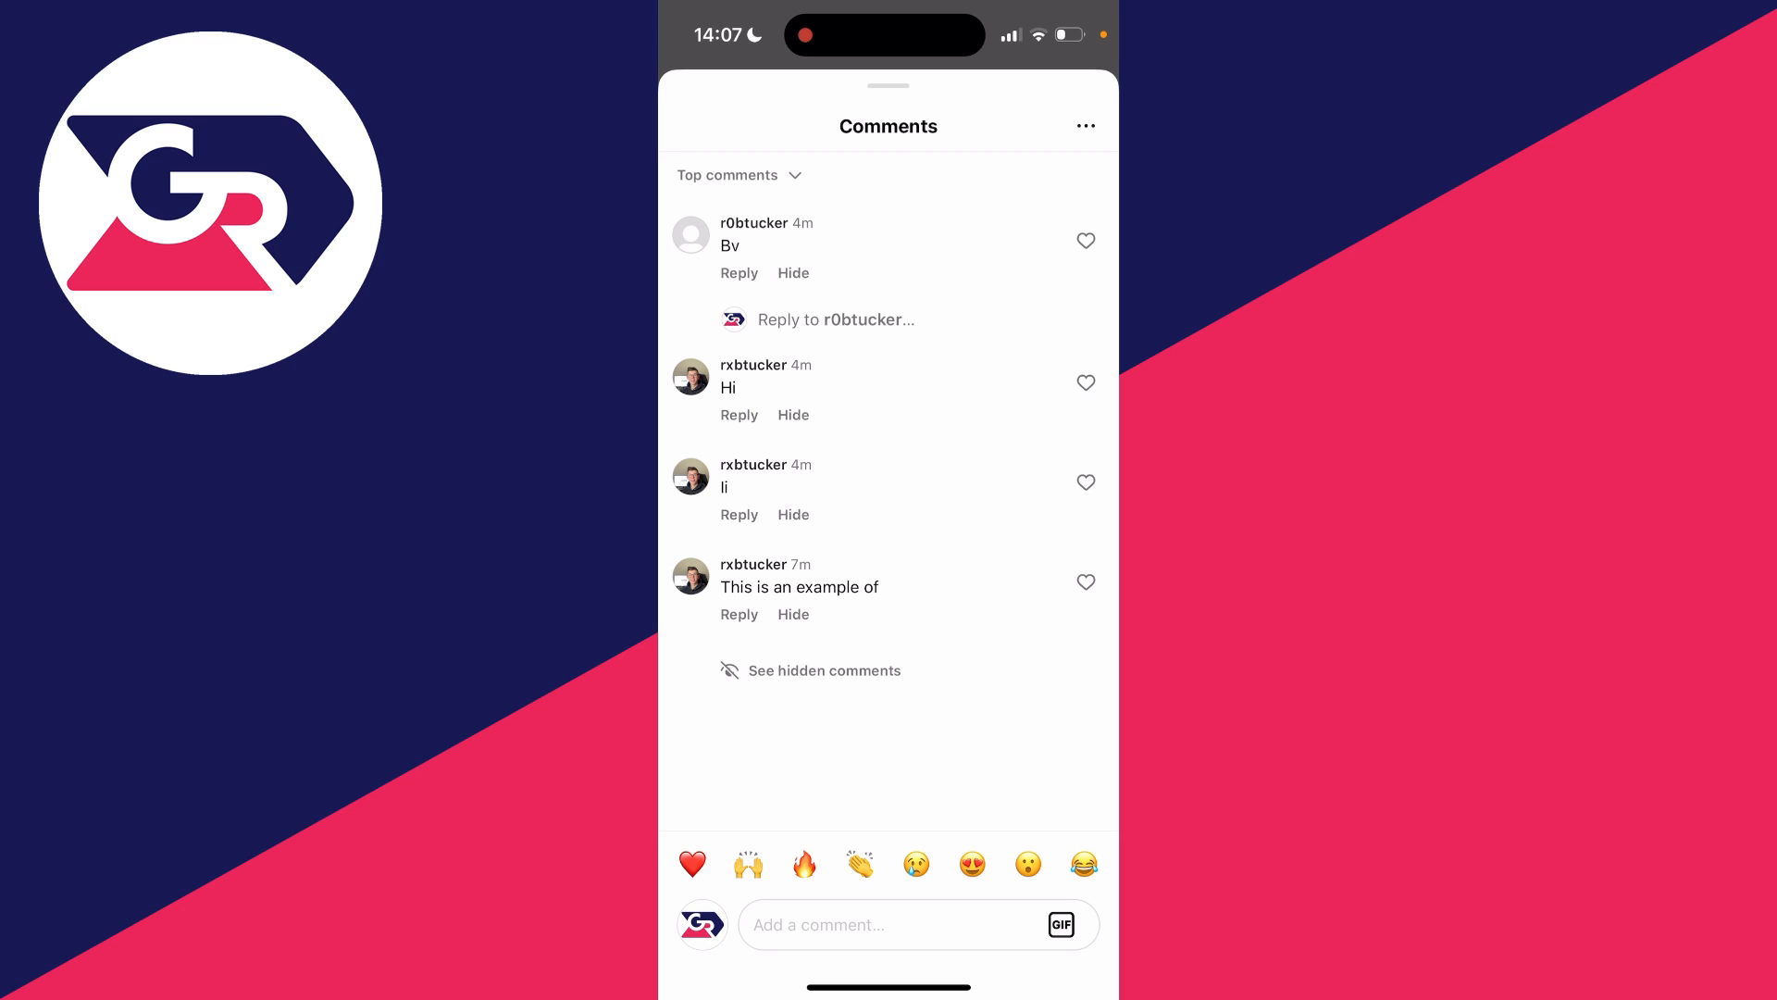
click(824, 670)
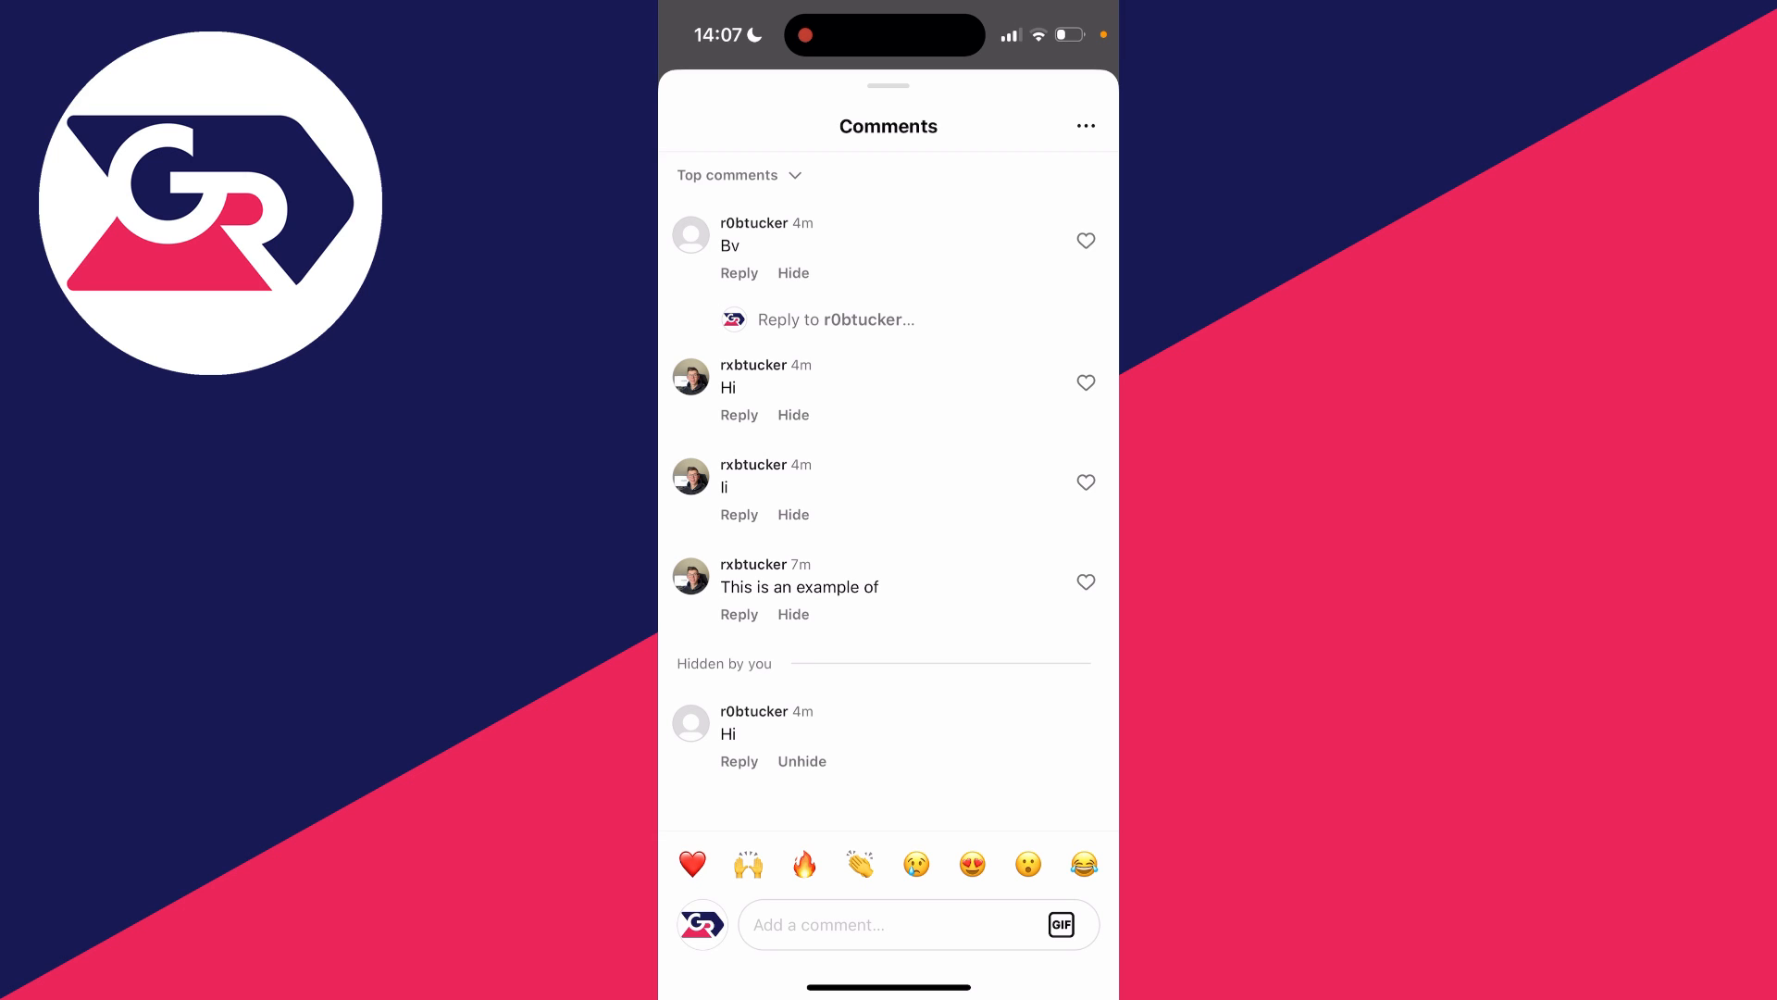
Go from the Comments sheet's ⋯ menu to 'Hide more comments' to reach Hidden words.
click(1085, 126)
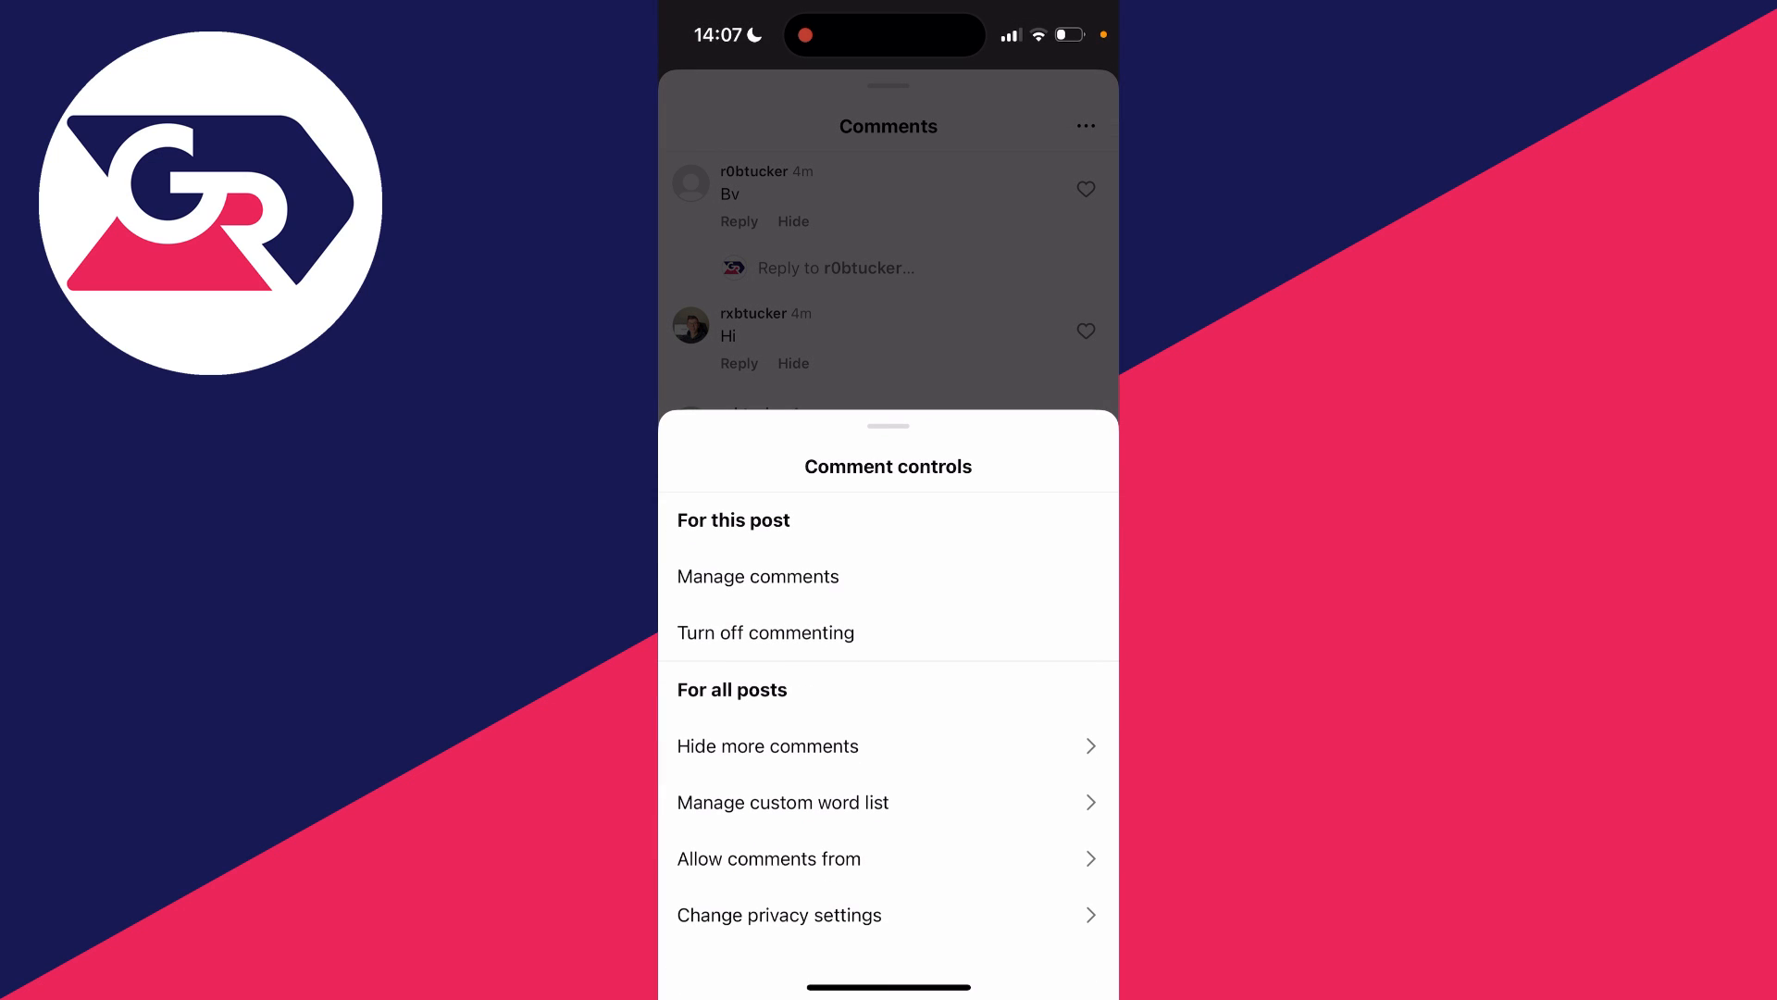
click(768, 746)
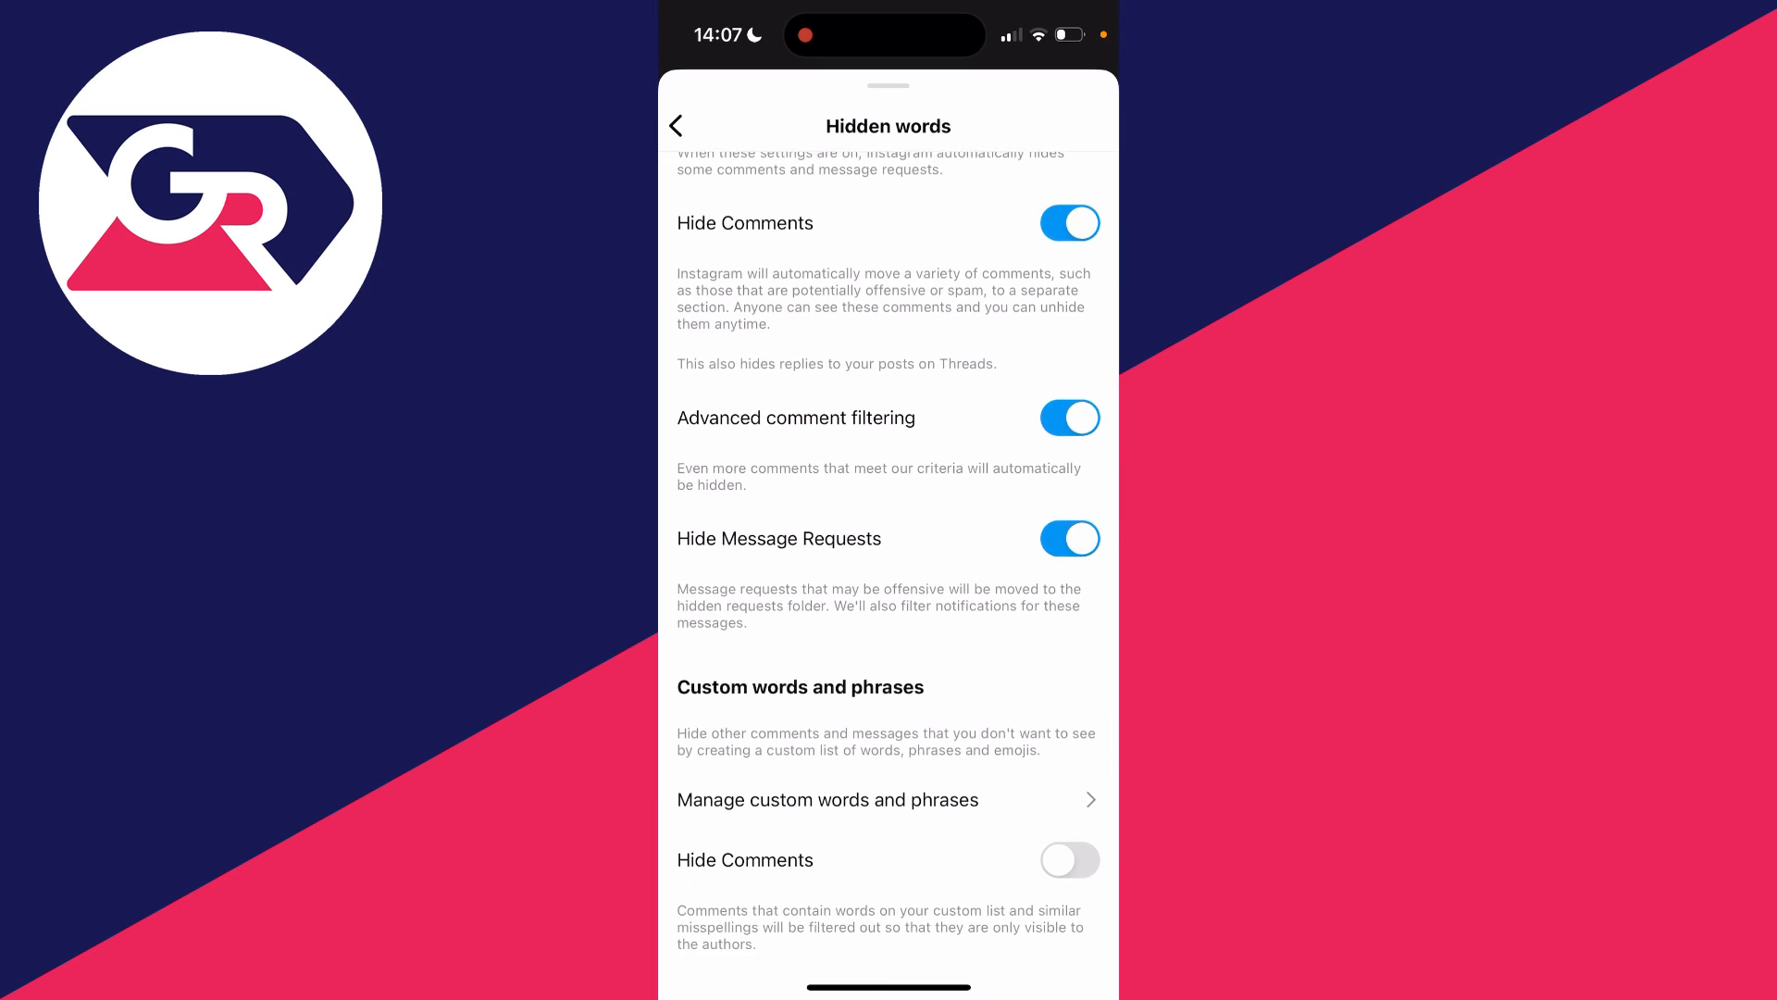
scroll(up, 3)
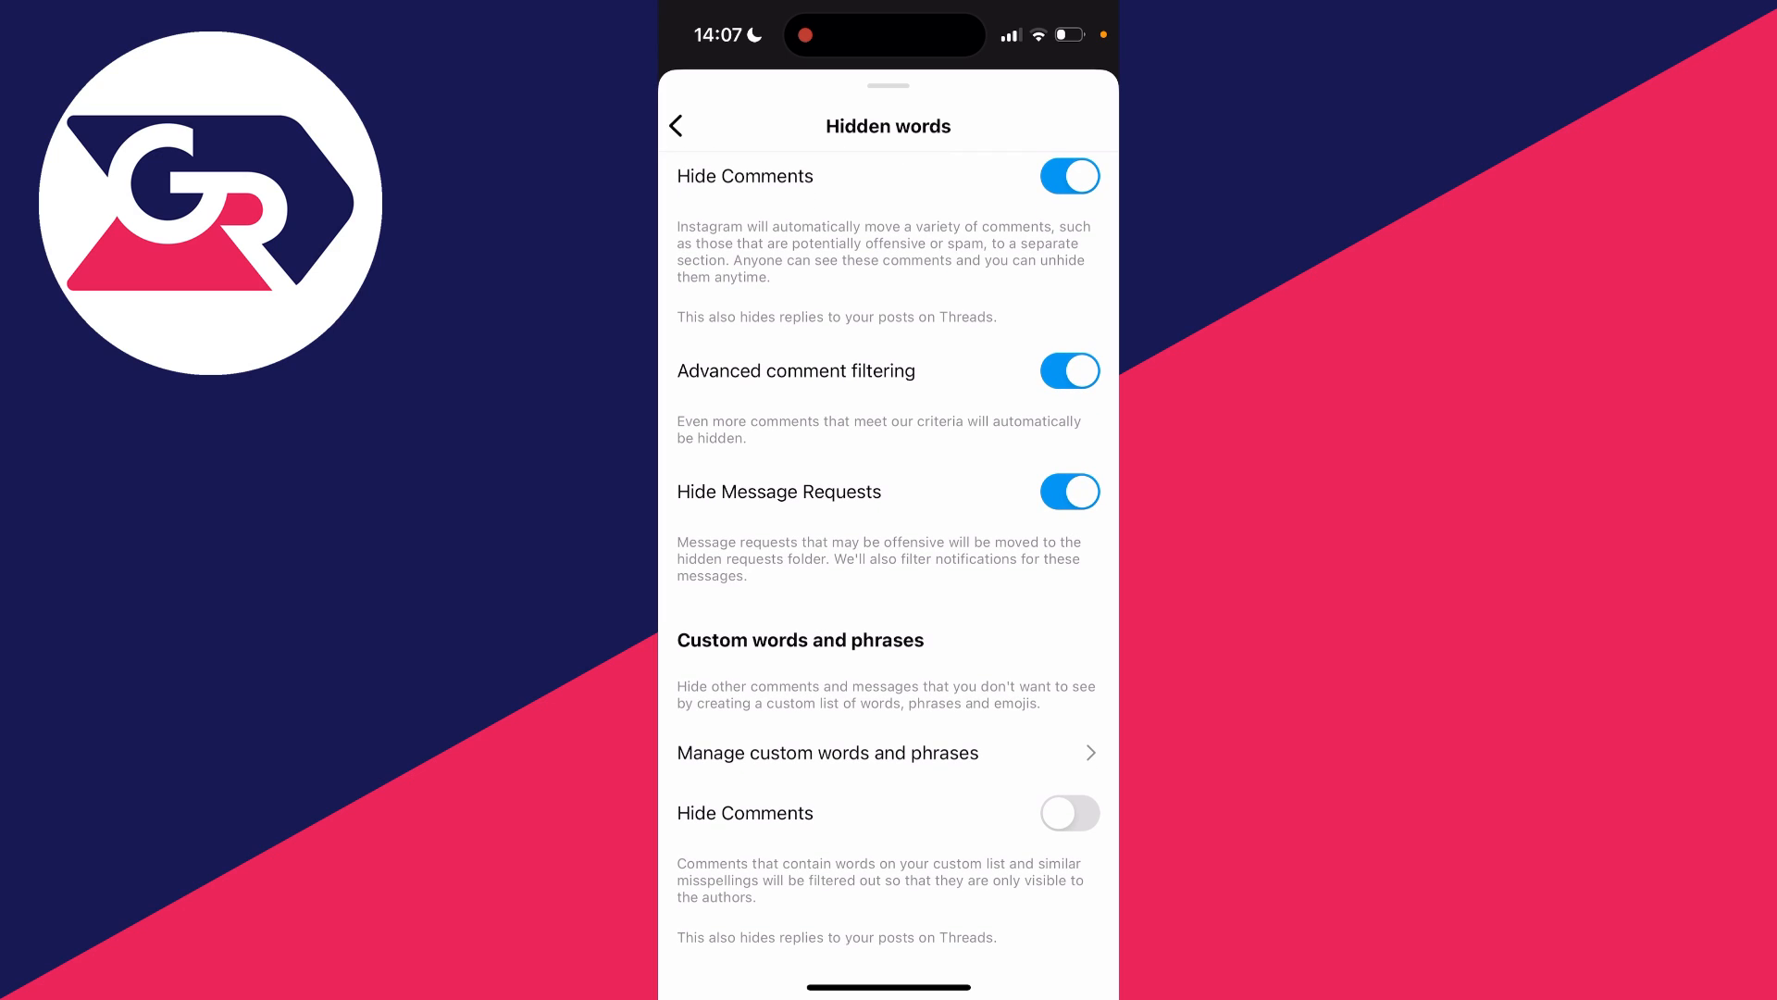